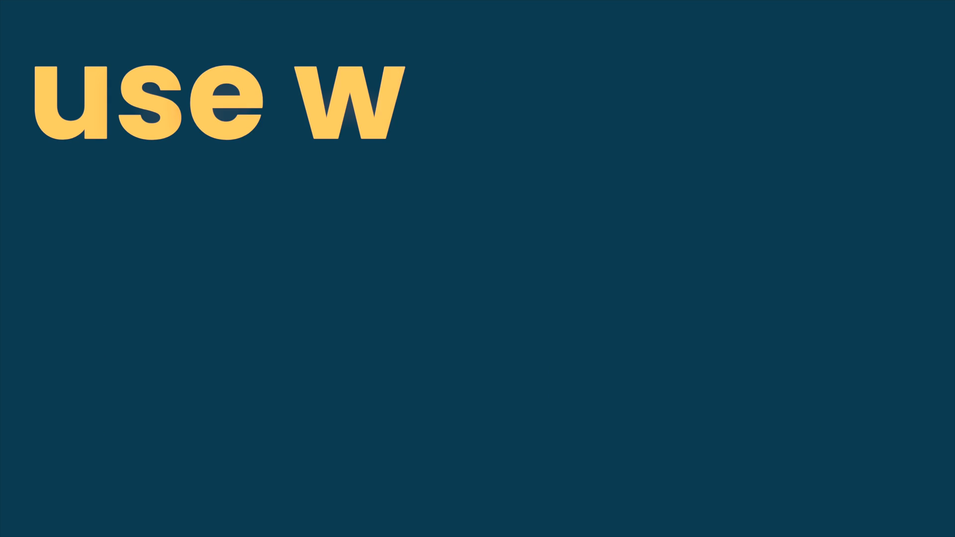
text(hatever tools work for YO)
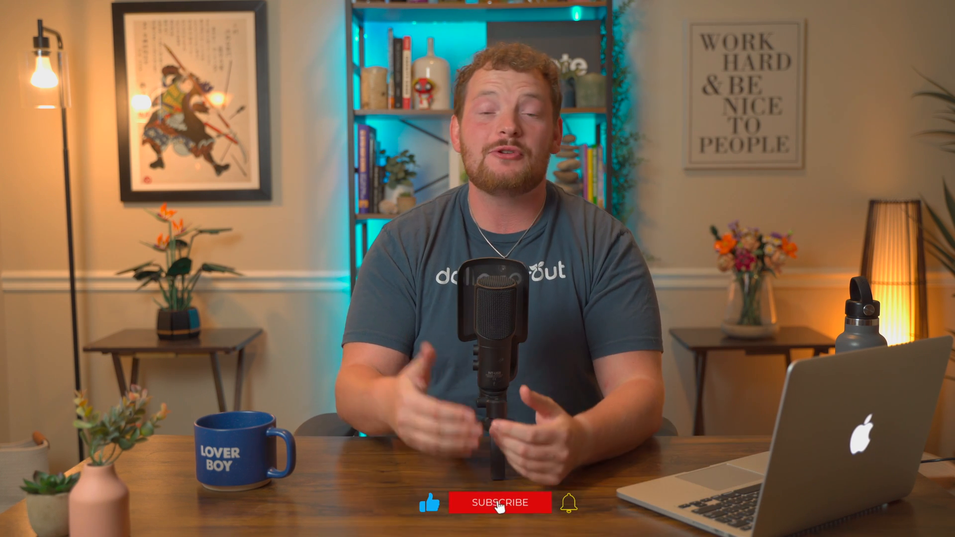
click(500, 502)
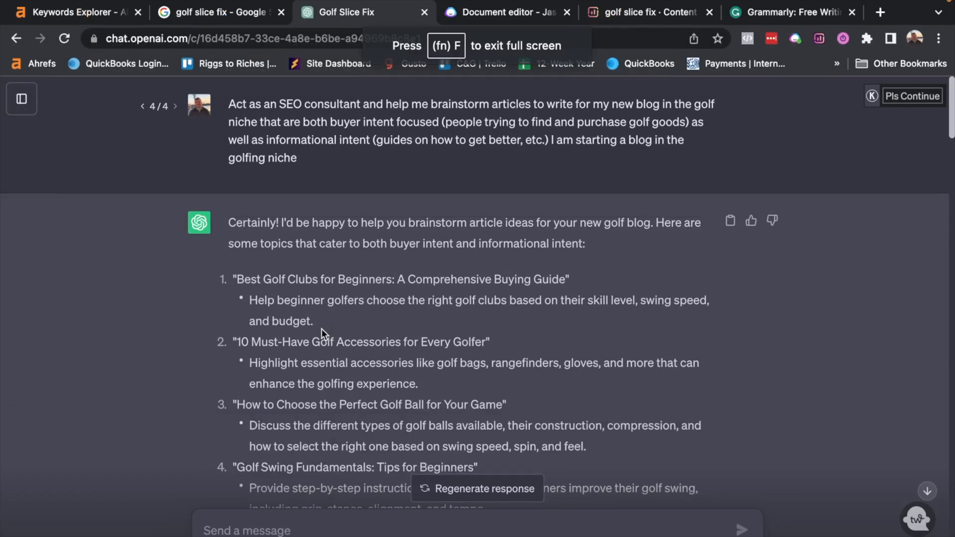
mouse_move(721, 374)
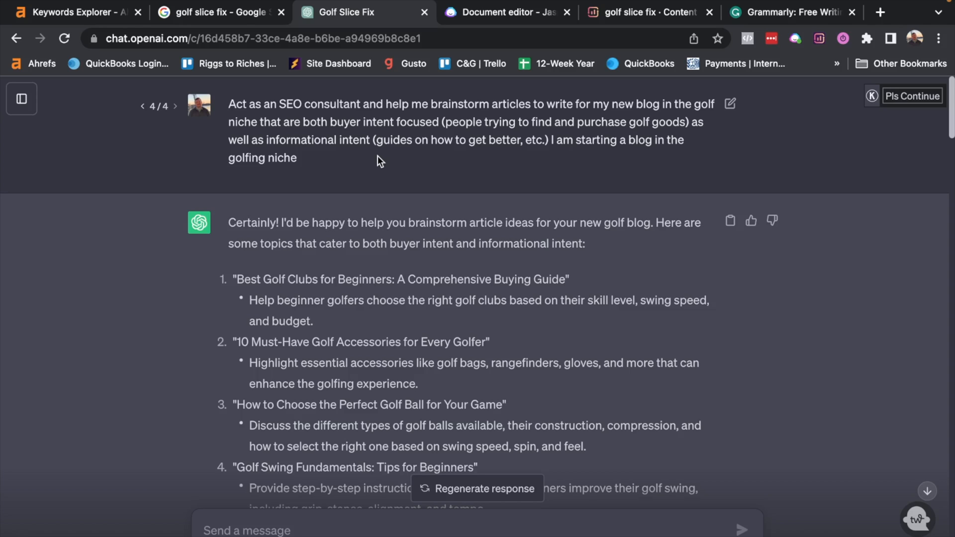
scroll(down, 3)
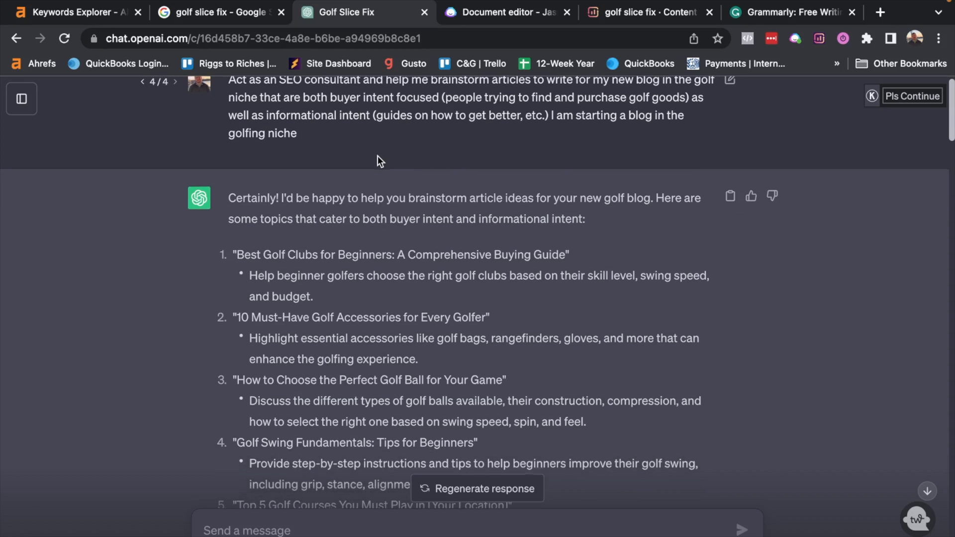